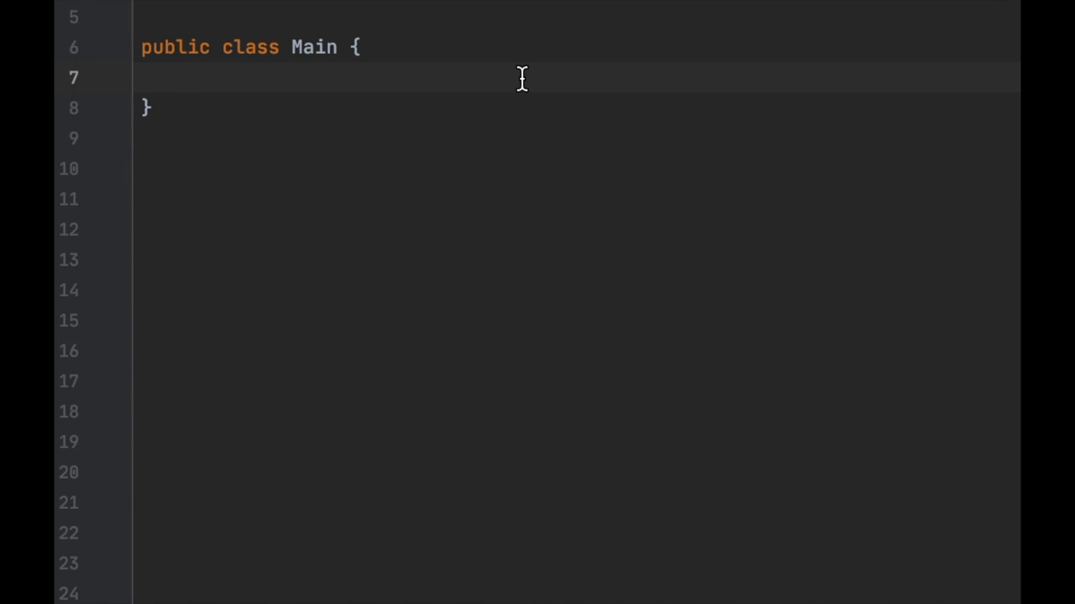
Write static int min(int a, int b) returning a<b?a:b in Main.
type("static int min(int a, int b) {")
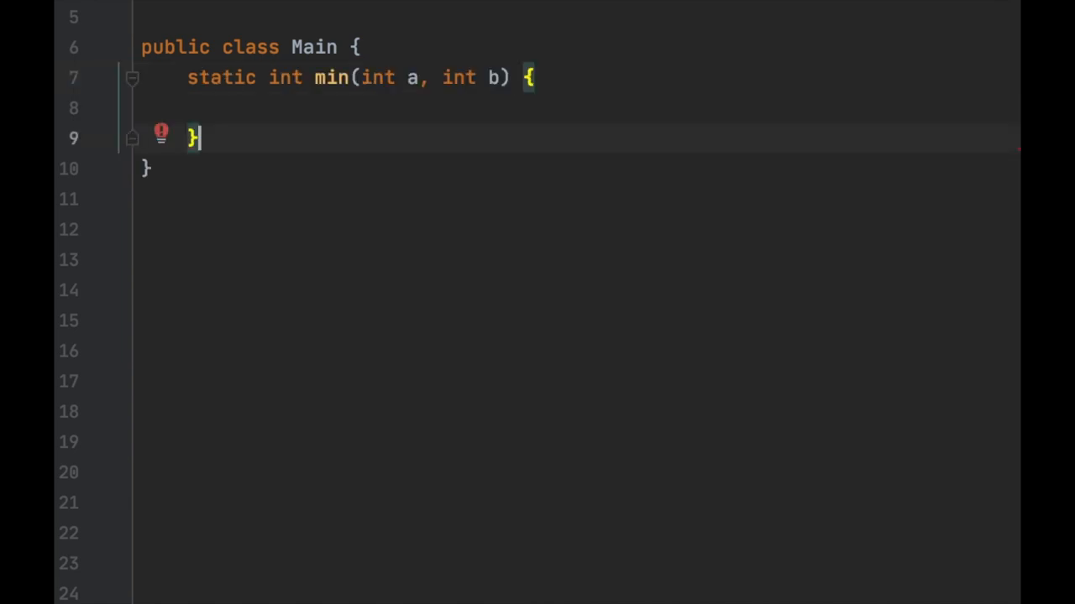
type("return a<b?a:b;")
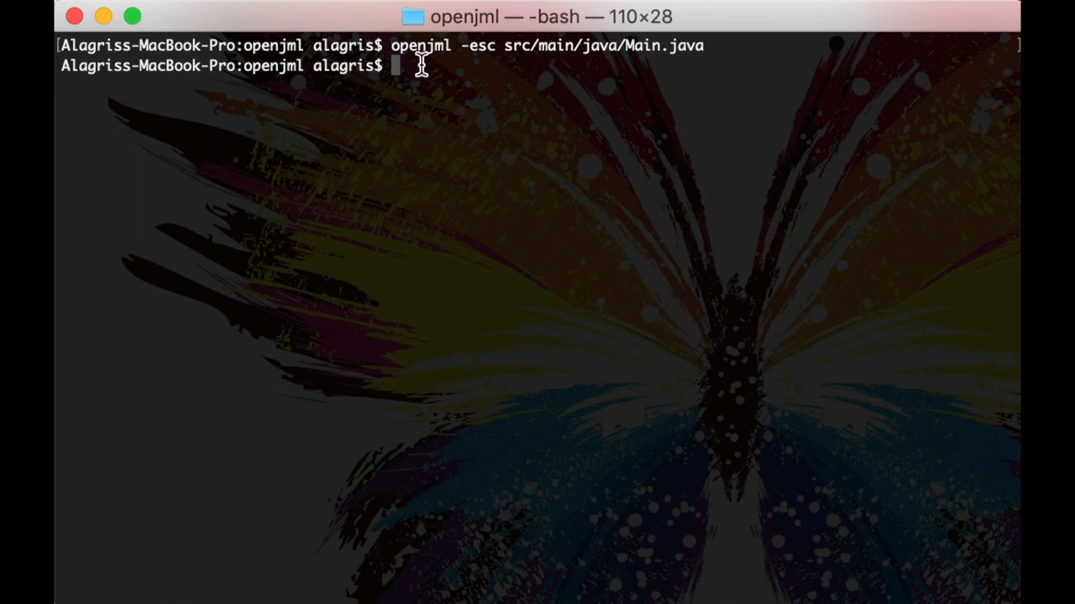
mouse_move(332, 209)
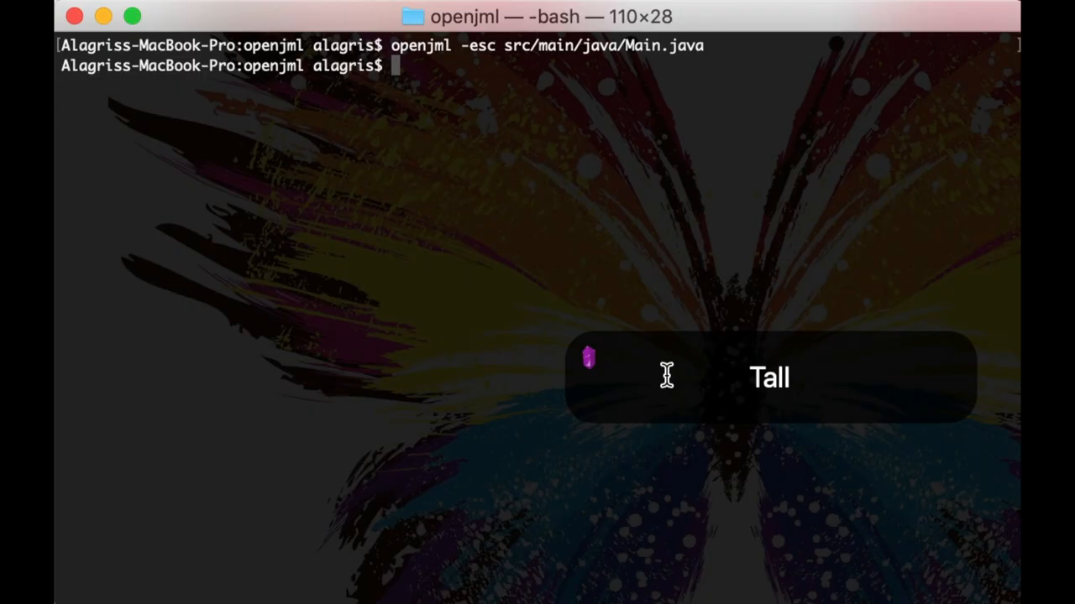
Rerun openjml -esc on Main.java and see the findMin assertion warning.
key("enter")
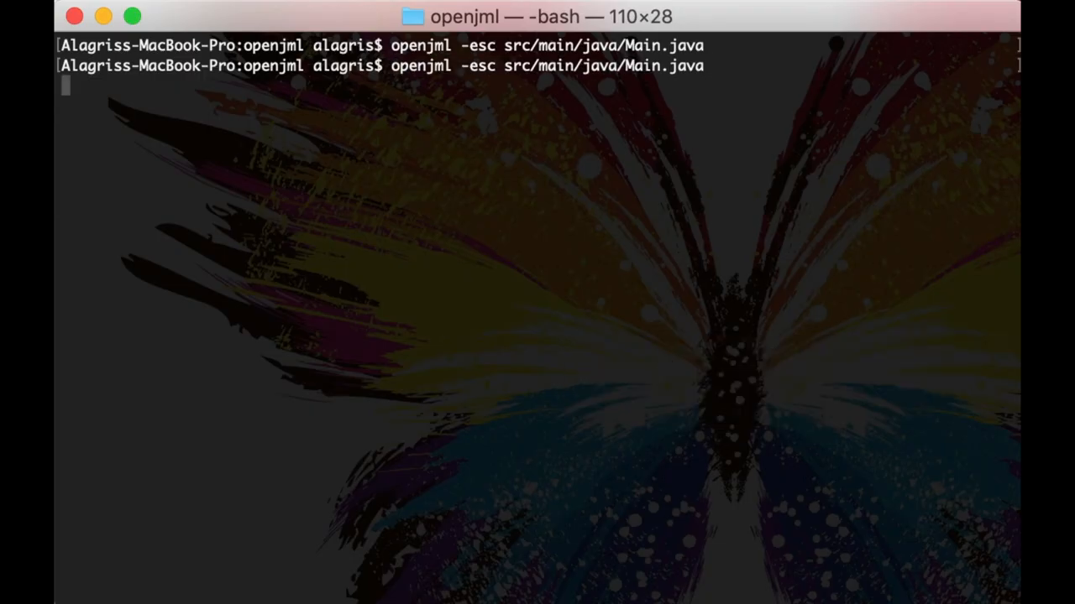
key("enter")
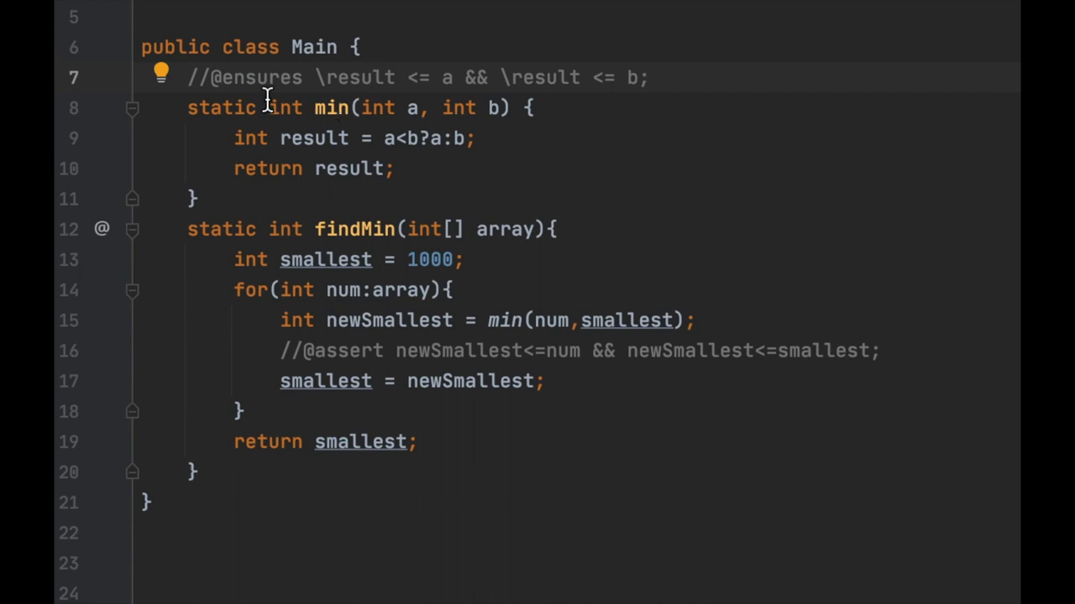
mouse_move(312, 299)
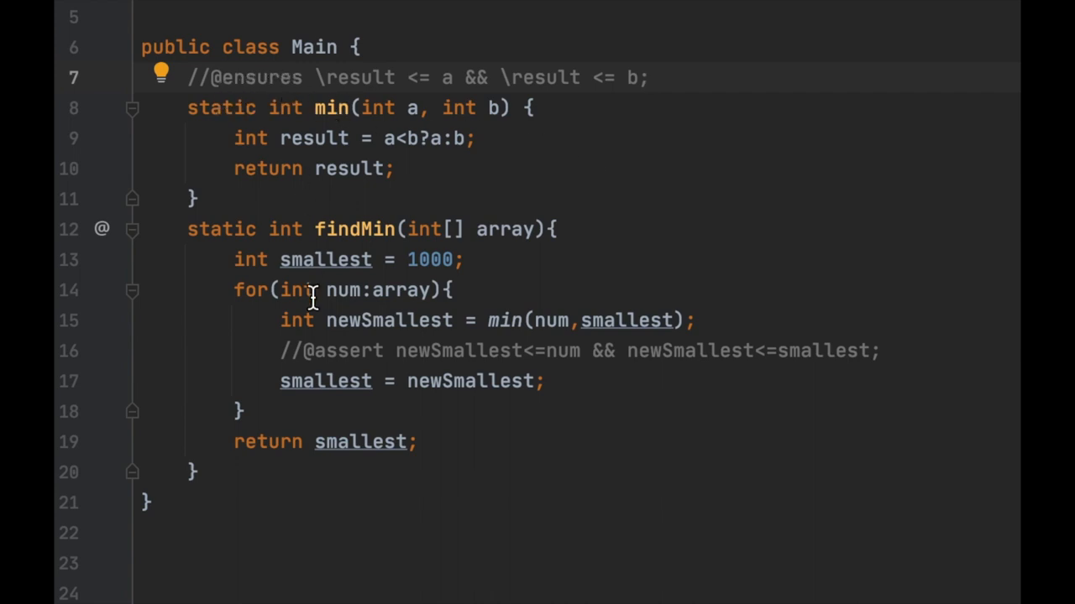
mouse_move(299, 77)
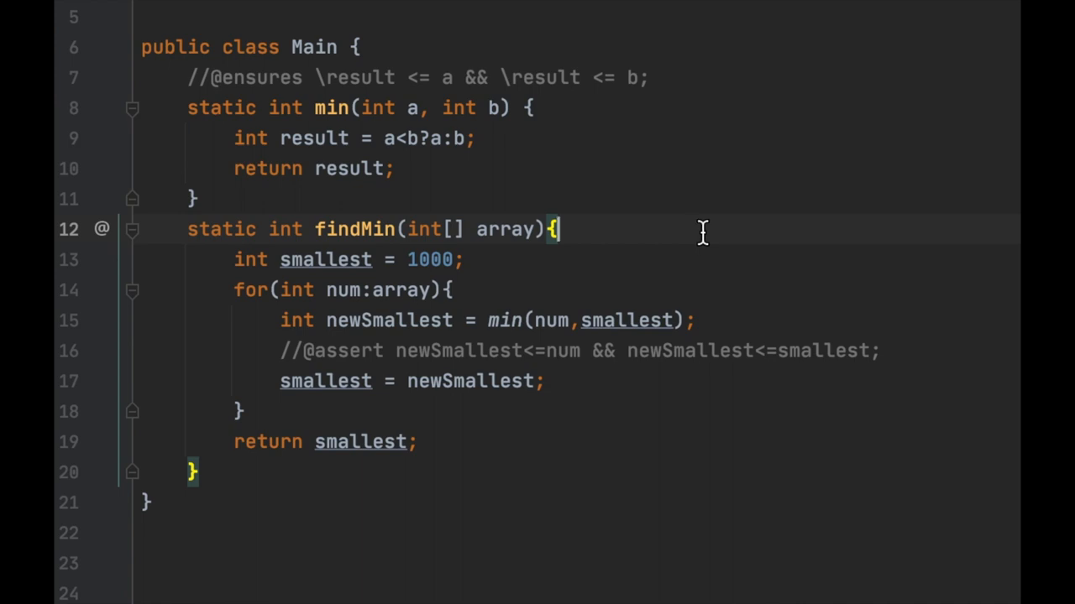
mouse_move(400, 118)
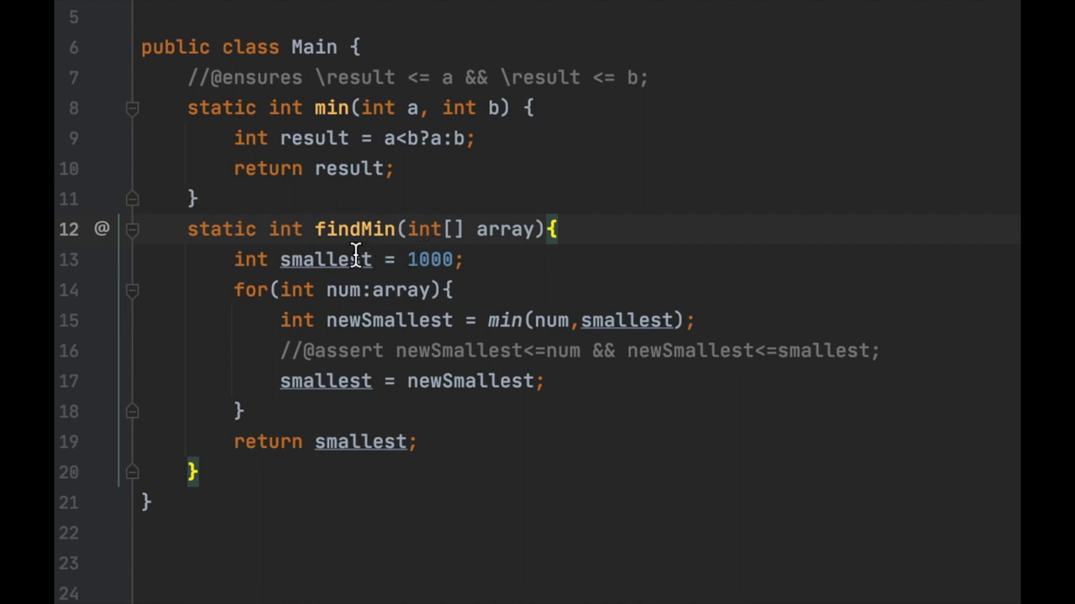
mouse_move(277, 243)
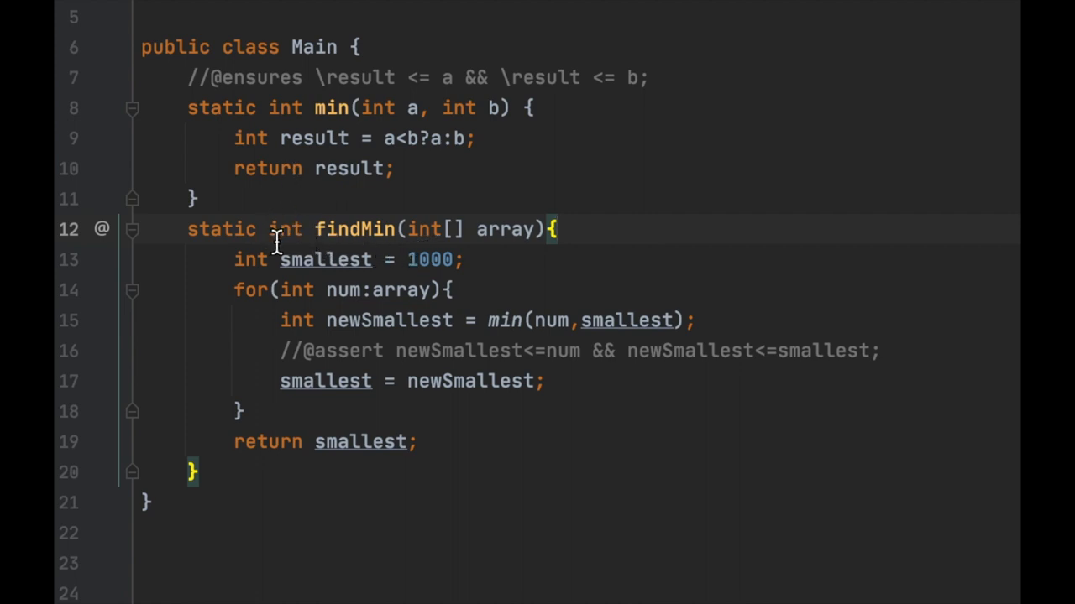
mouse_move(430, 259)
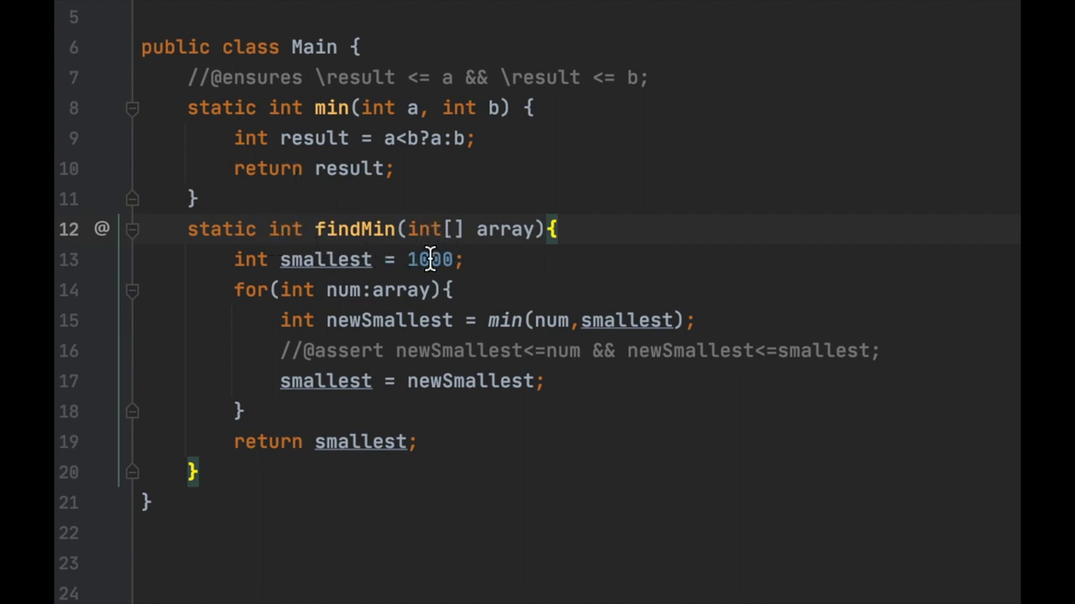
mouse_move(436, 268)
type("//@ensures \\forall int i; 0<=i<array.length; \\result<=array[i];")
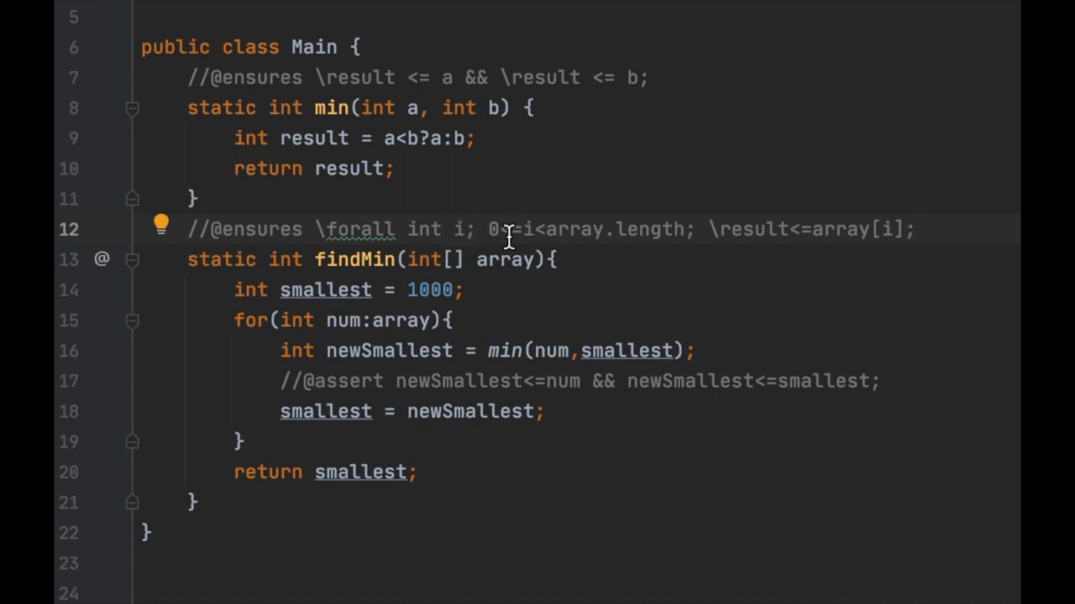
mouse_move(588, 244)
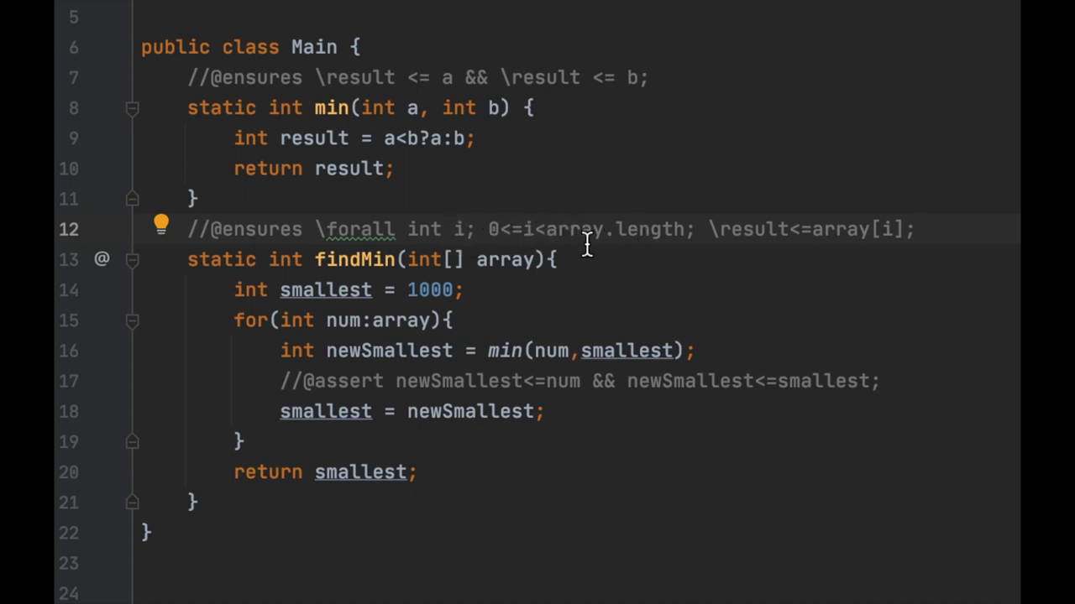
mouse_move(793, 268)
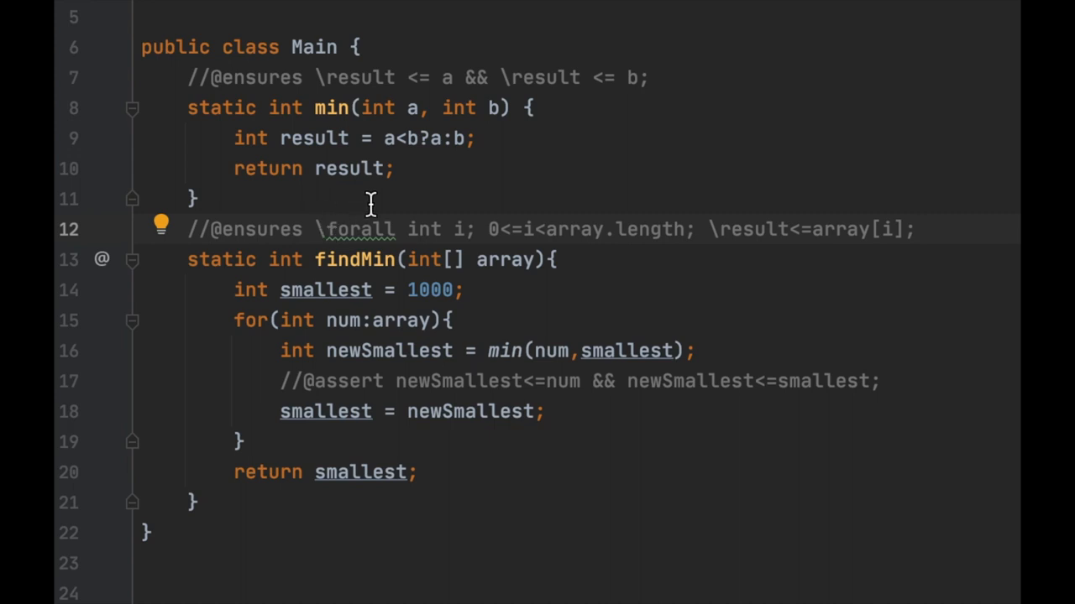
mouse_move(315, 245)
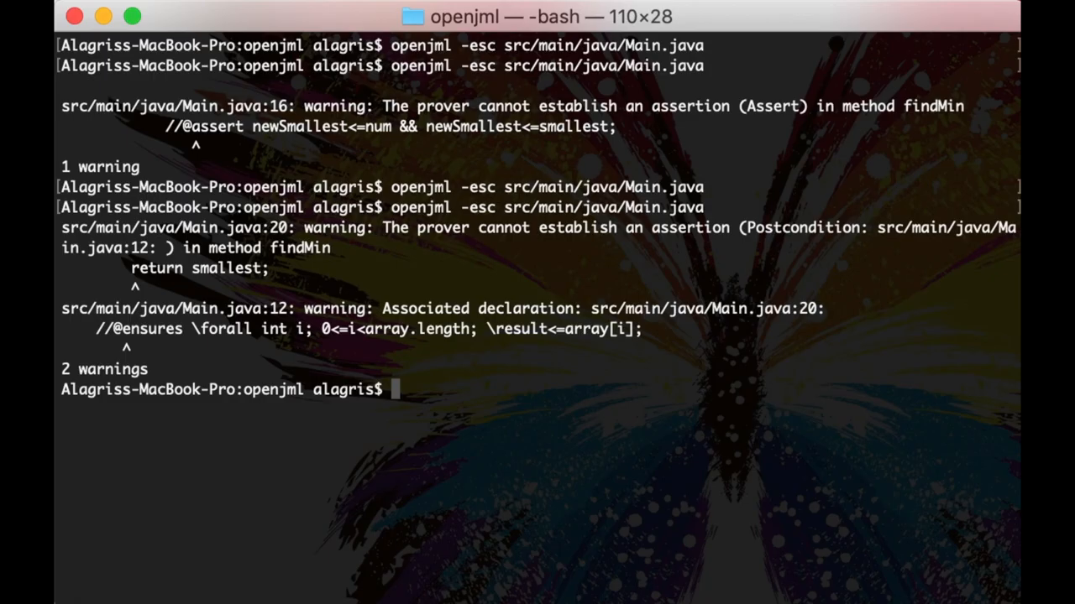
mouse_move(482, 443)
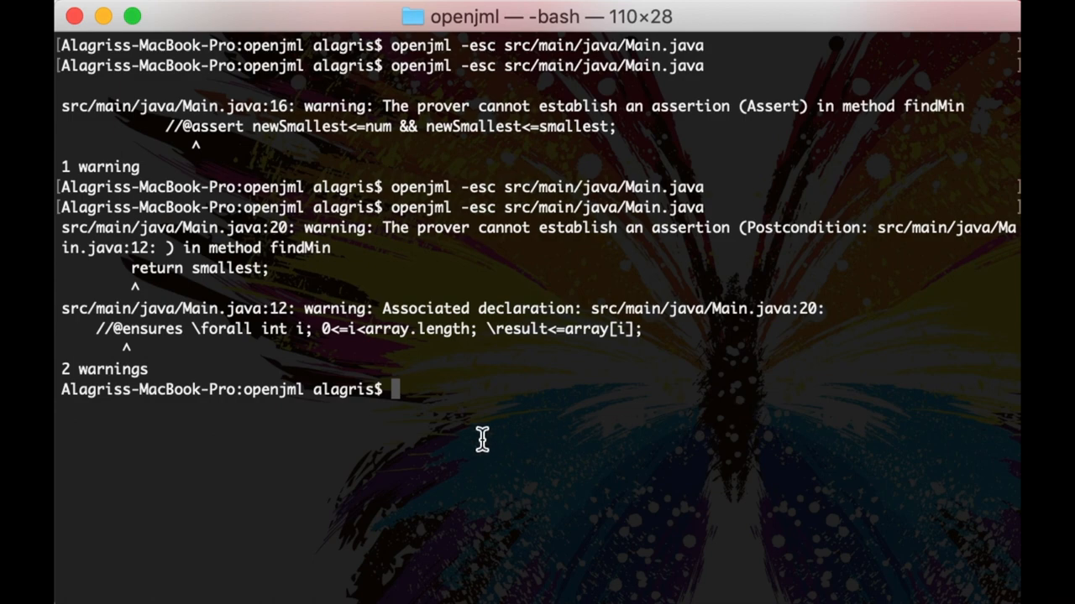
mouse_move(386, 371)
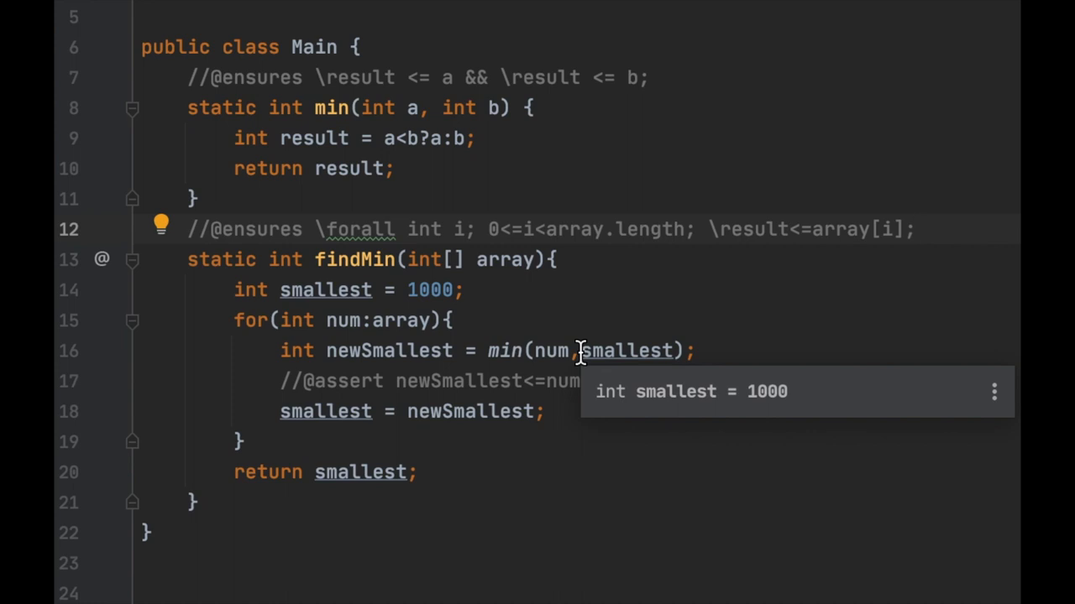
left_click(915, 229)
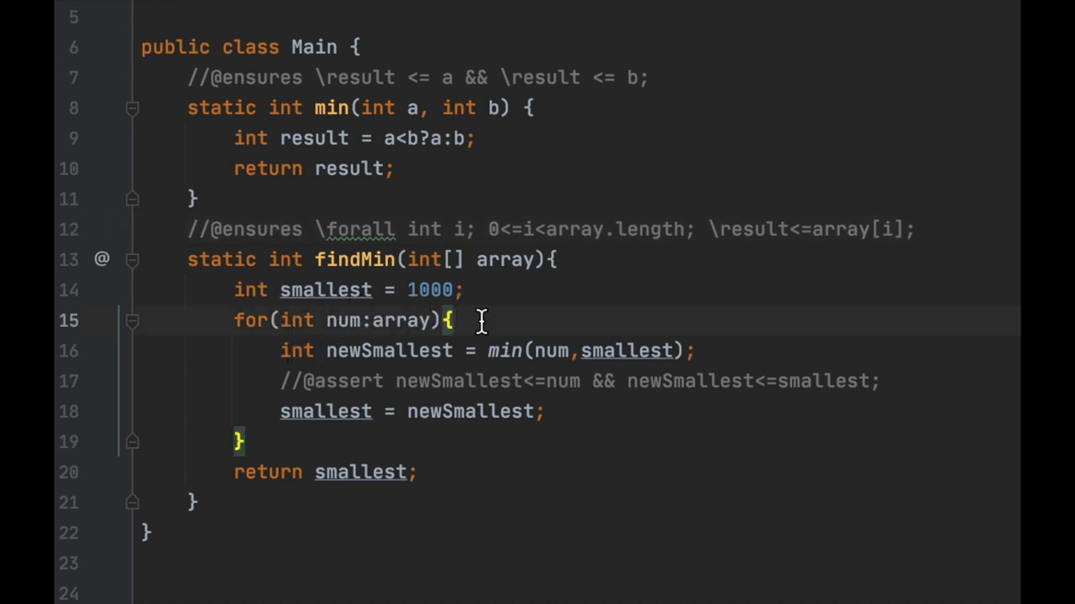
mouse_move(322, 319)
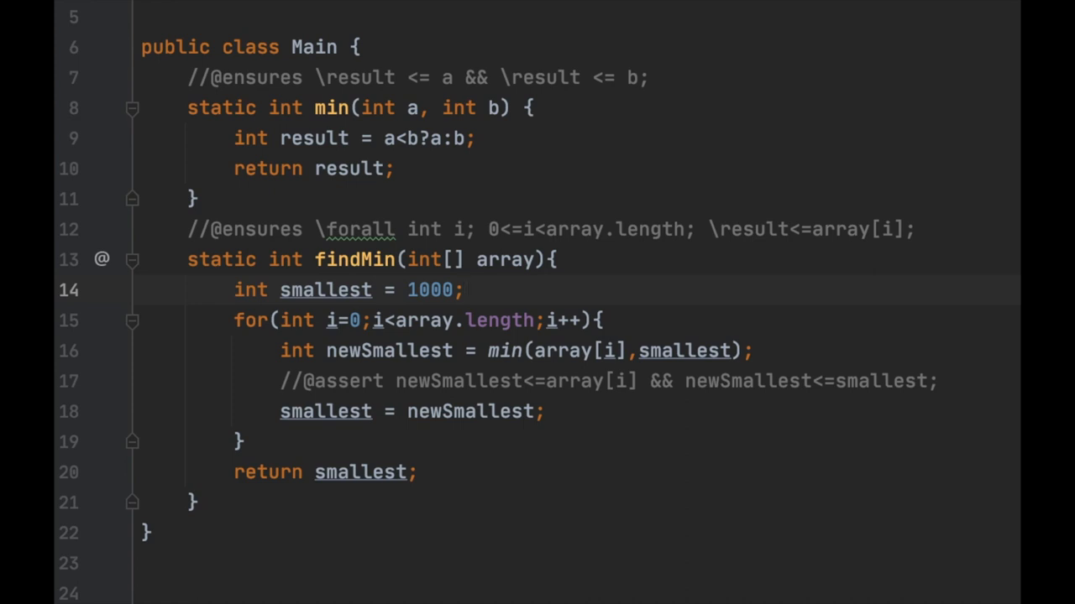
mouse_move(373, 319)
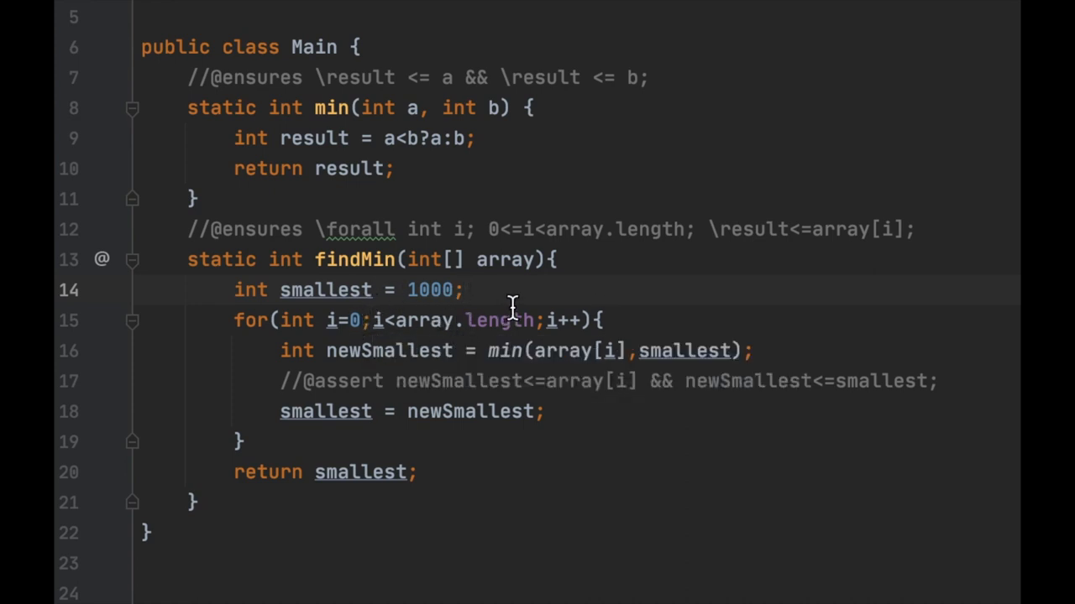
Add loop invariants 0 <= i && i <= array.length and \forall j<i; smallest<=array[j].
type("//@loop_invariant 0 <= i && i <= array.length;")
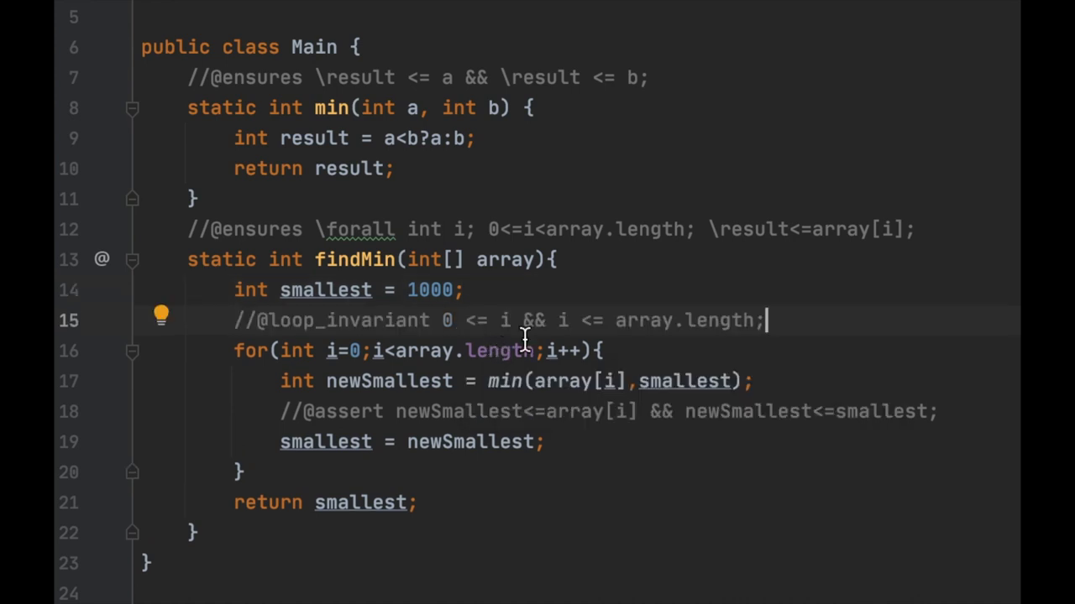
mouse_move(568, 319)
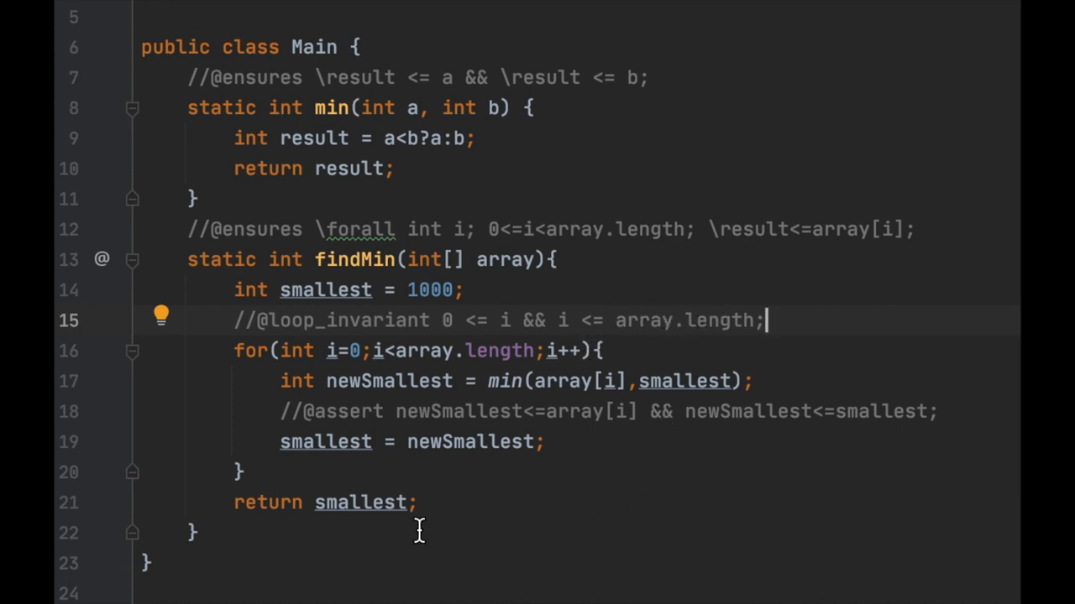
mouse_move(485, 351)
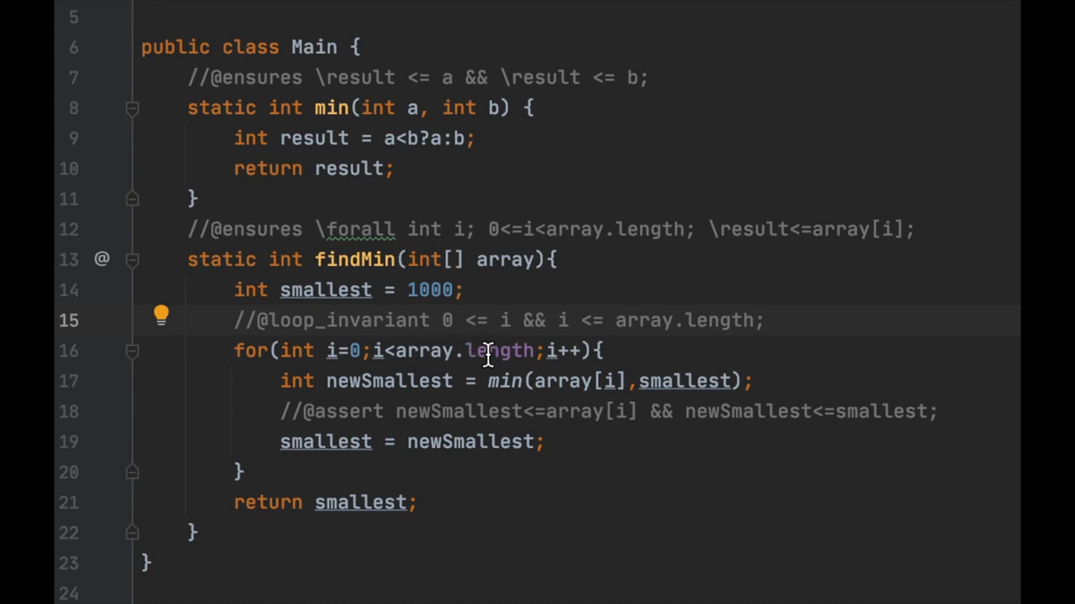
mouse_move(386, 351)
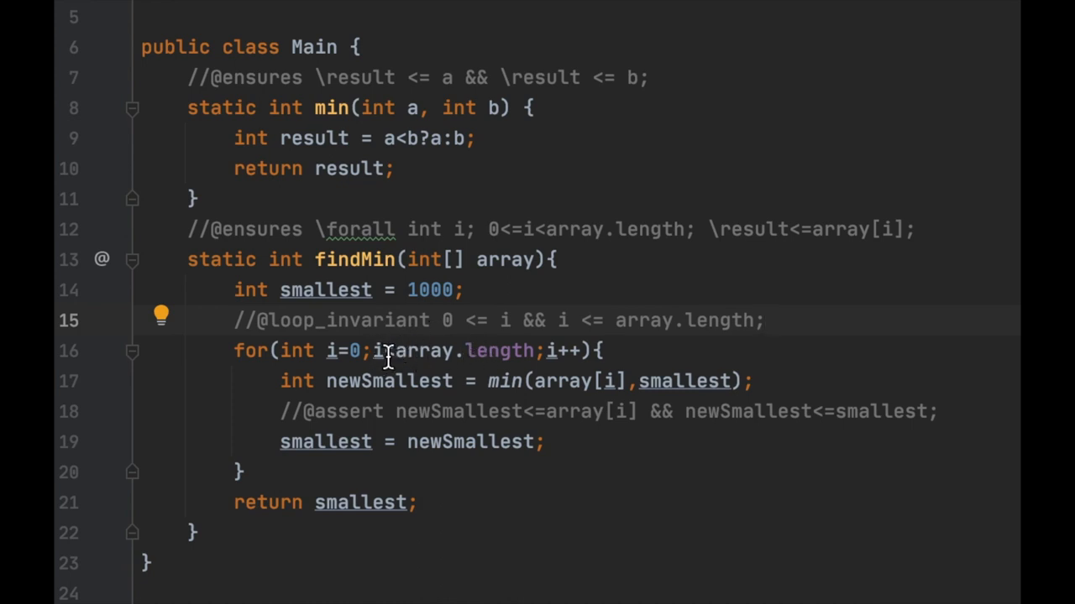
mouse_move(390, 351)
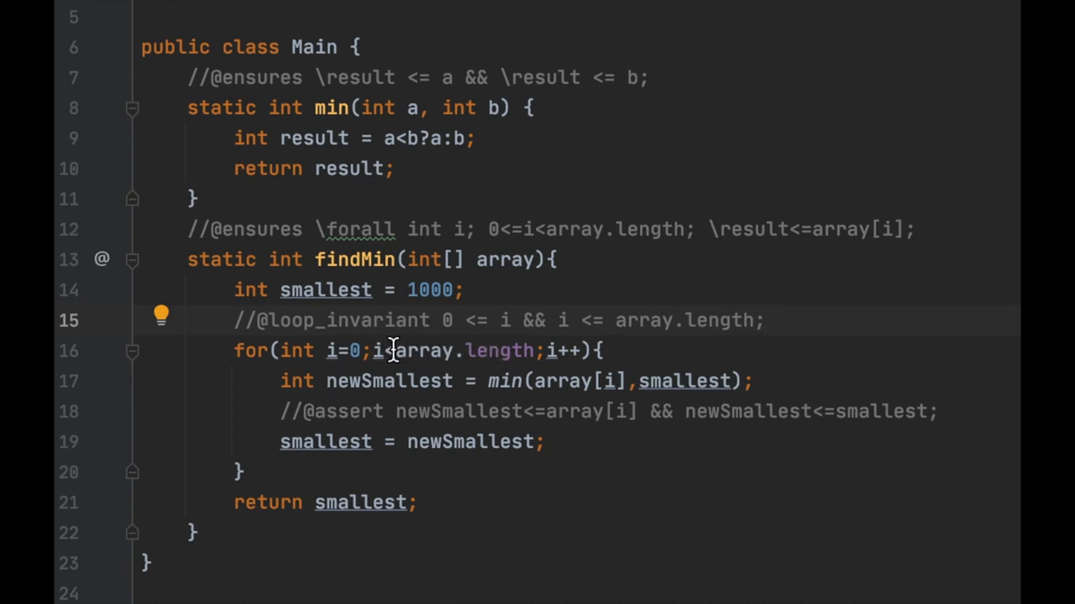
mouse_move(267, 472)
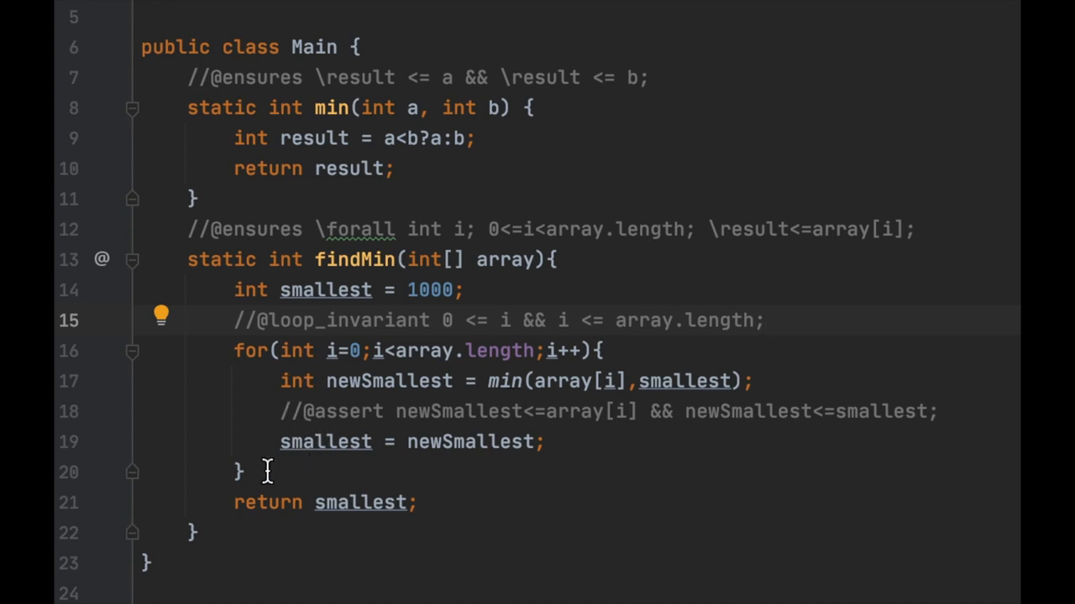
mouse_move(628, 329)
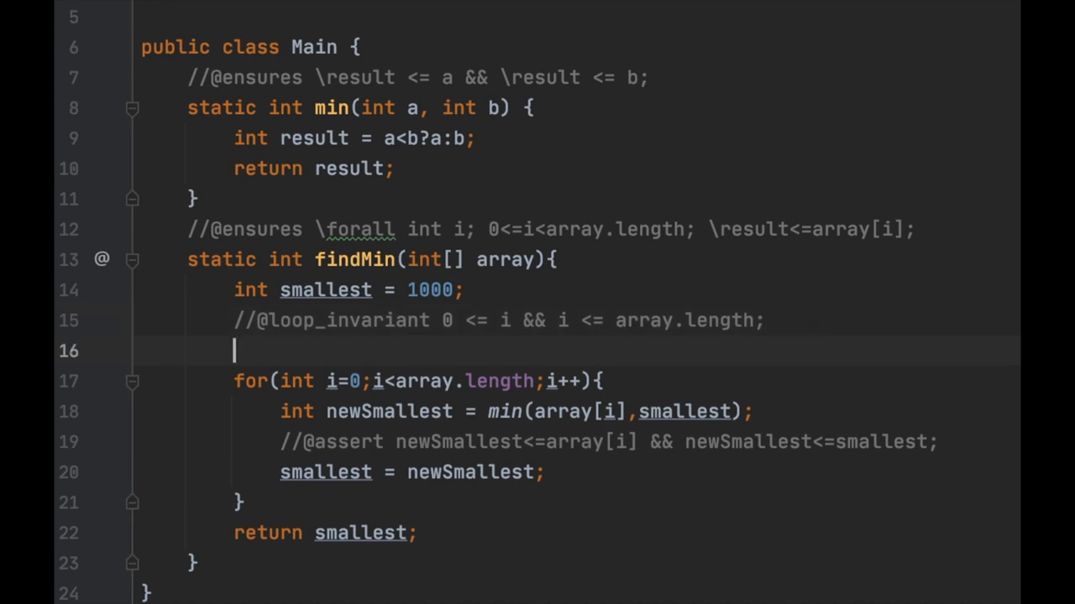
type("//@loop_invariant \\forall int j; 0<=j<i; smallest<=array[j];")
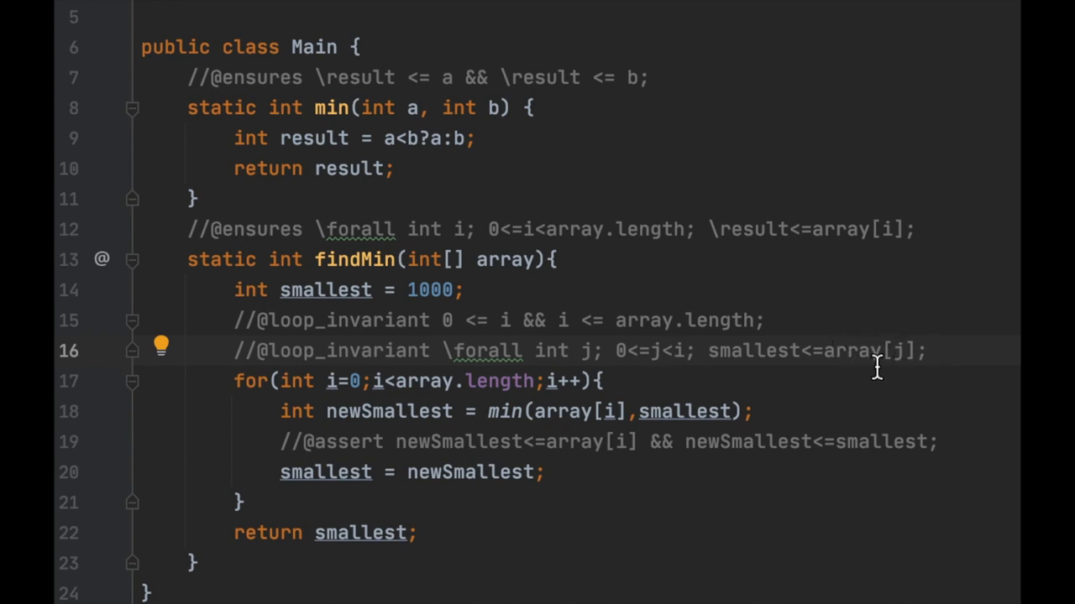
mouse_move(779, 351)
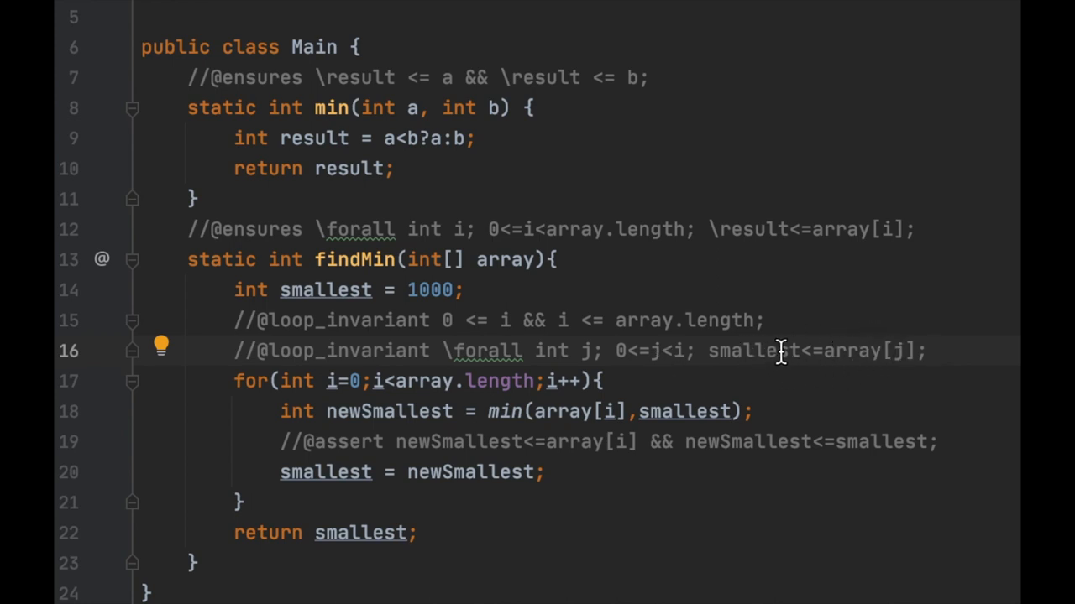
mouse_move(635, 393)
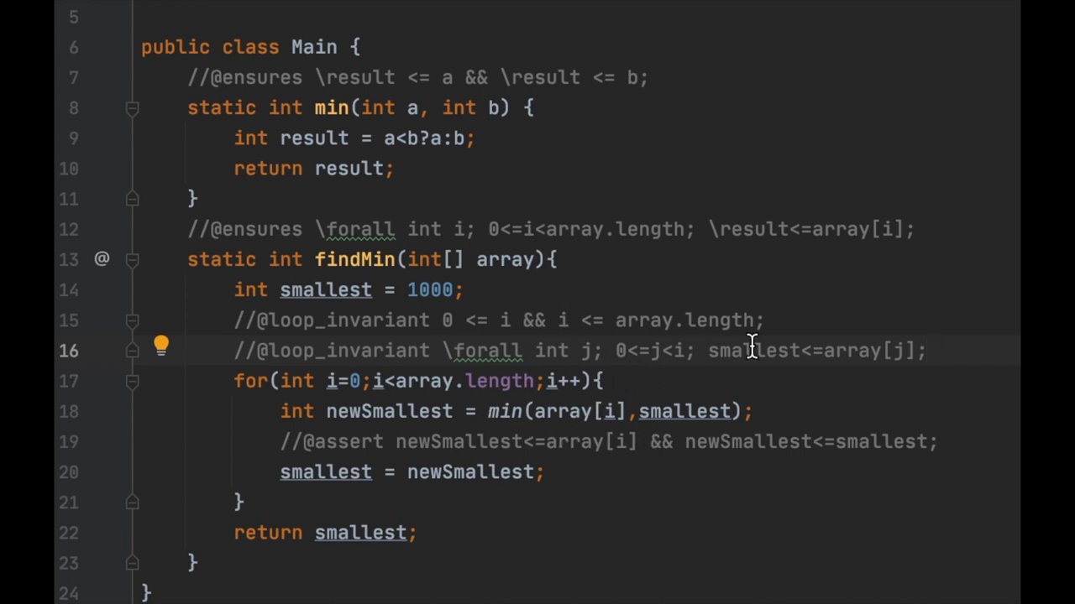
mouse_move(709, 351)
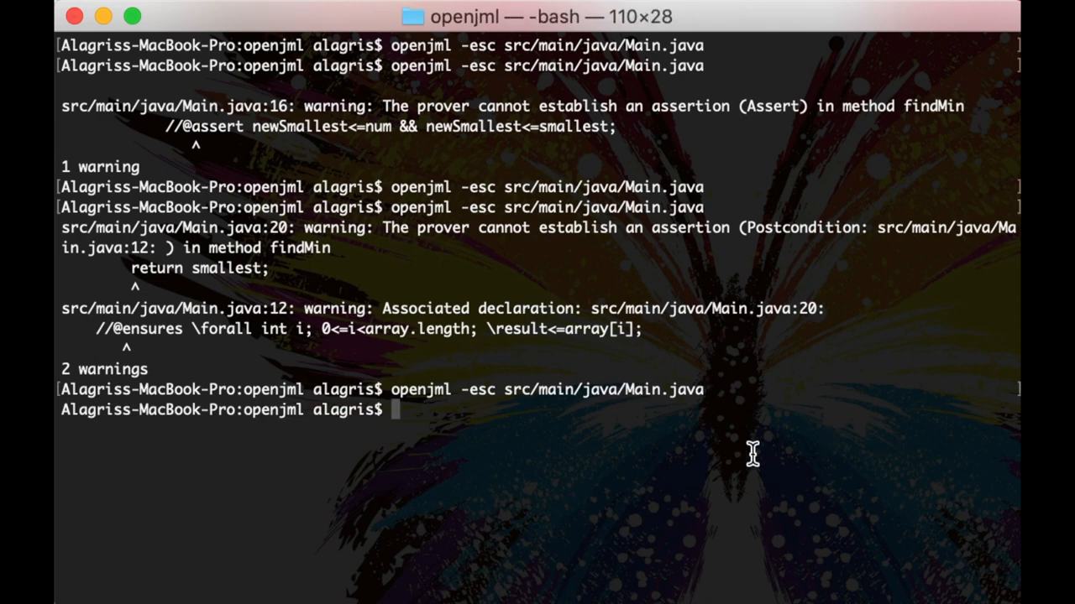
mouse_move(423, 424)
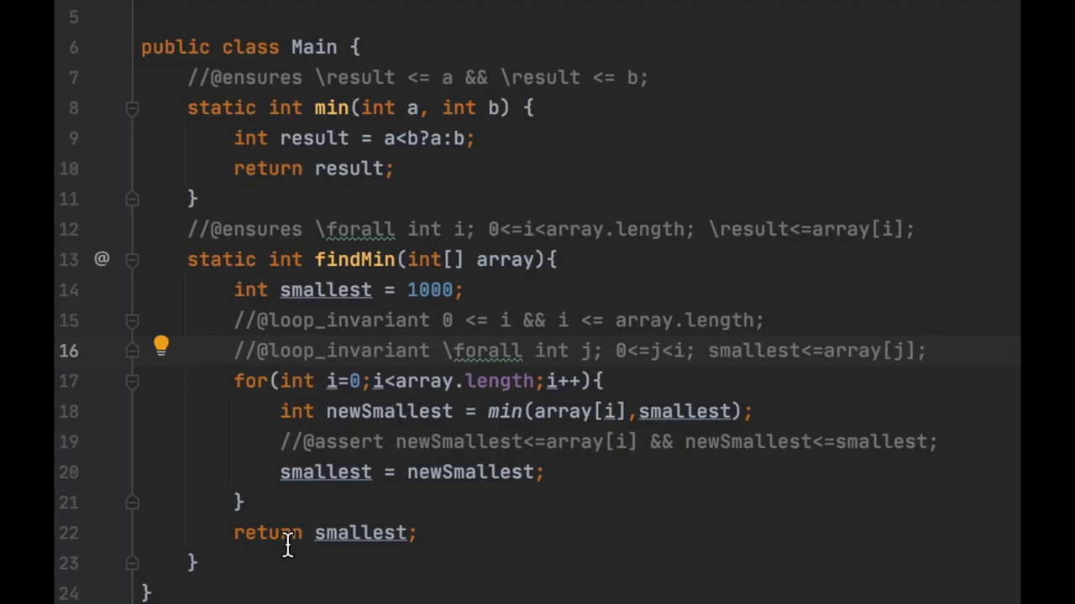
mouse_move(366, 351)
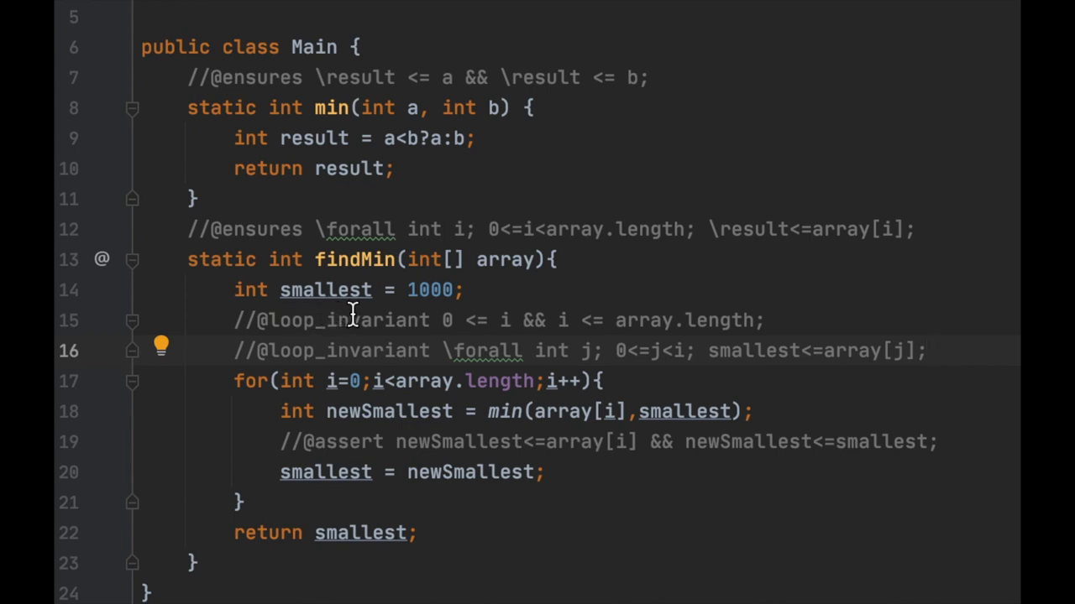
mouse_move(473, 380)
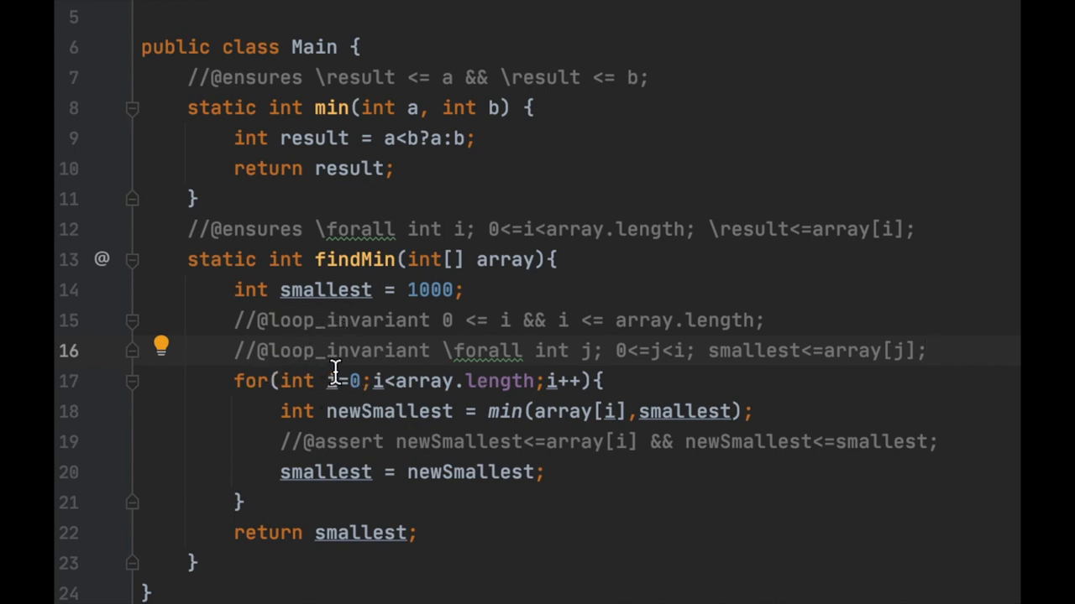
mouse_move(541, 370)
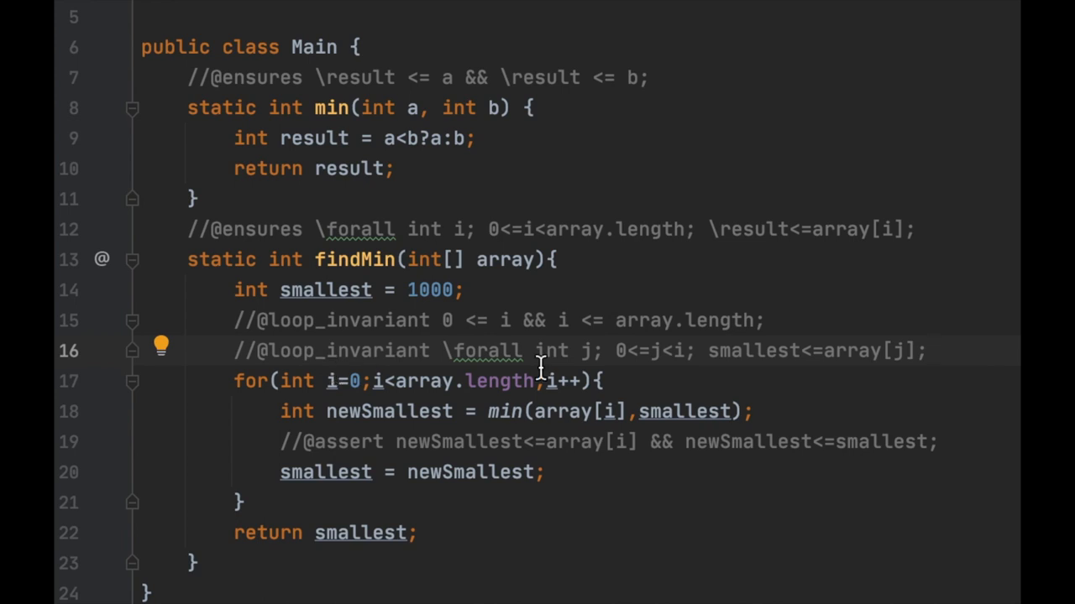
mouse_move(244, 387)
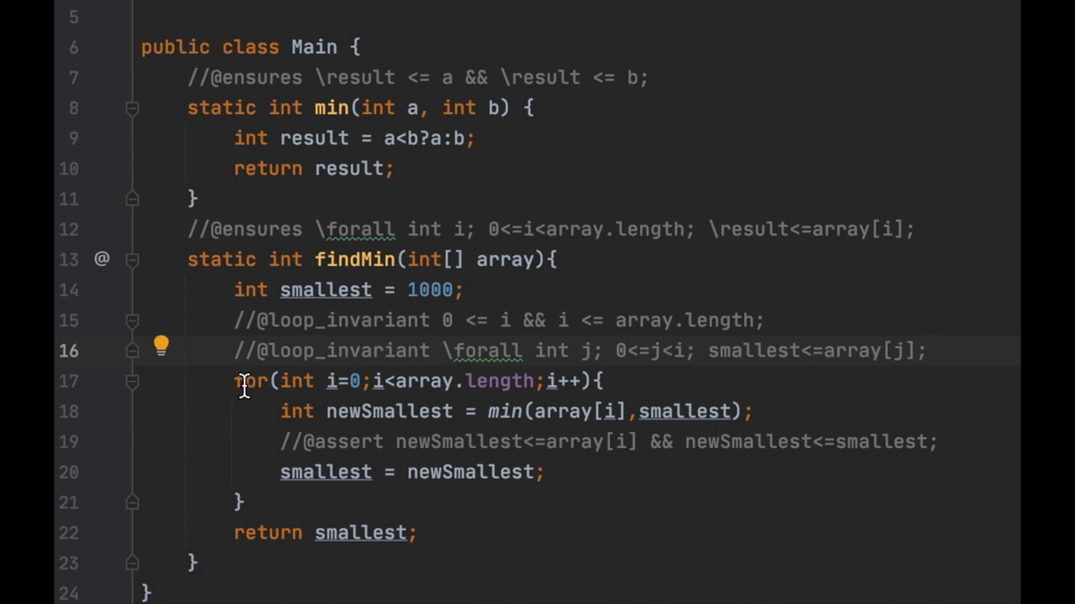
mouse_move(390, 370)
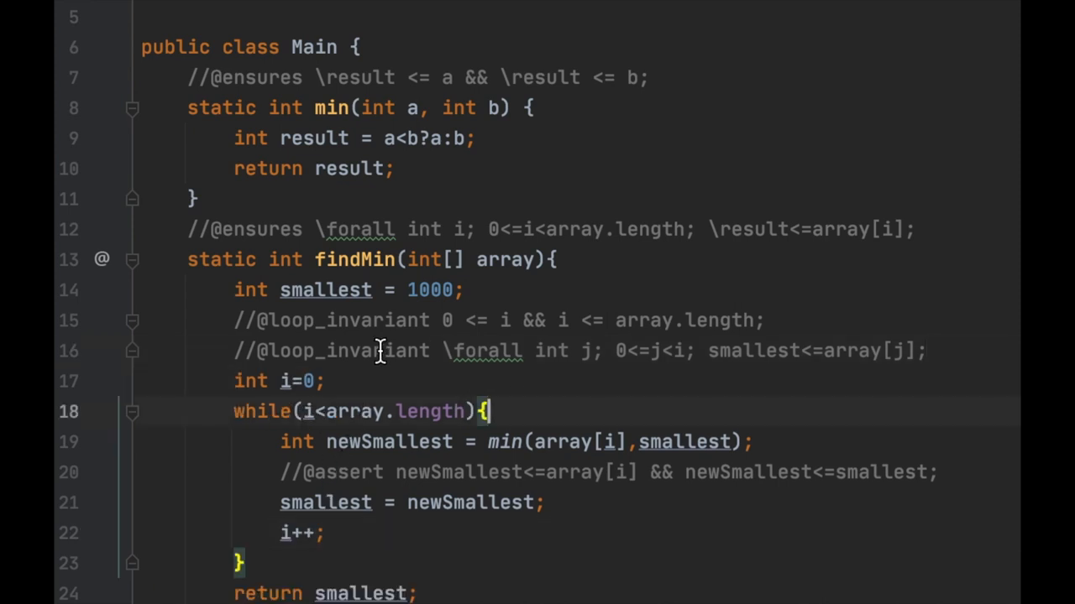
mouse_move(402, 319)
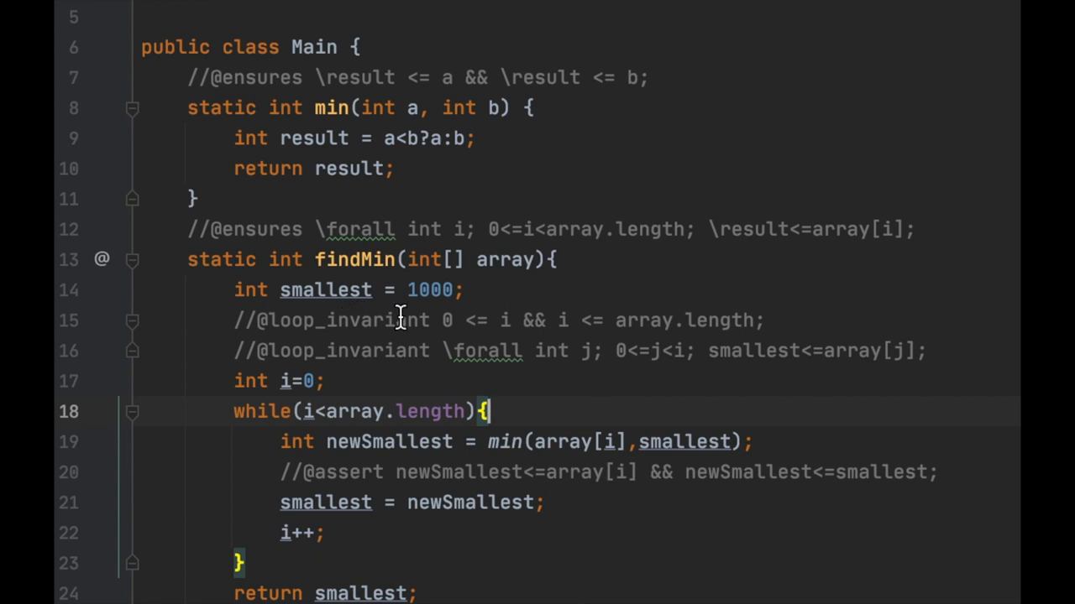
mouse_move(460, 316)
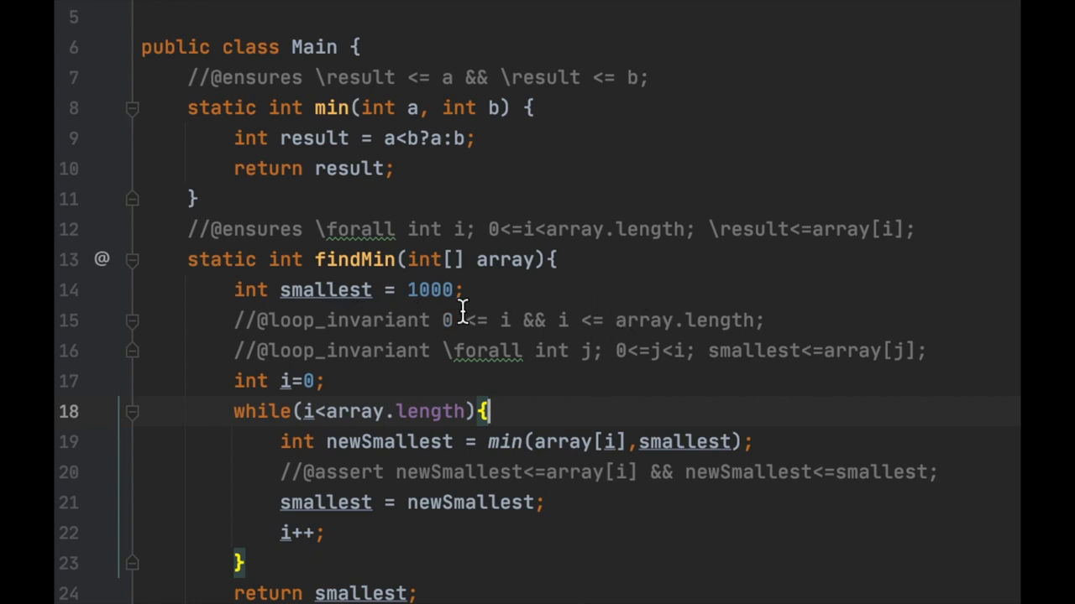
mouse_move(462, 443)
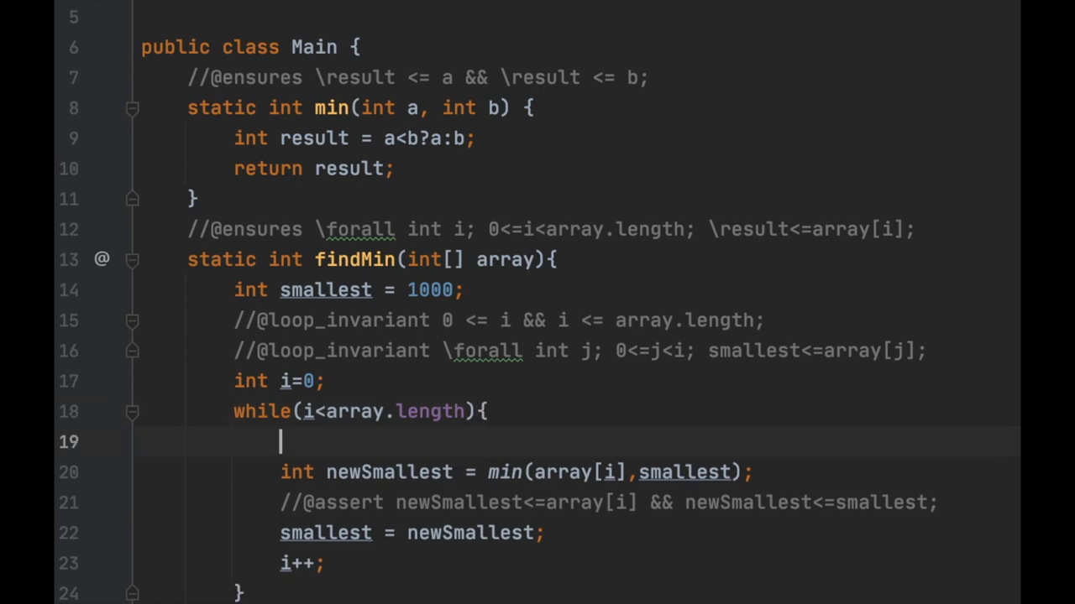
Assert i<array.length && 0 <= i && i <= array.length at the while body's start.
type("//@assert")
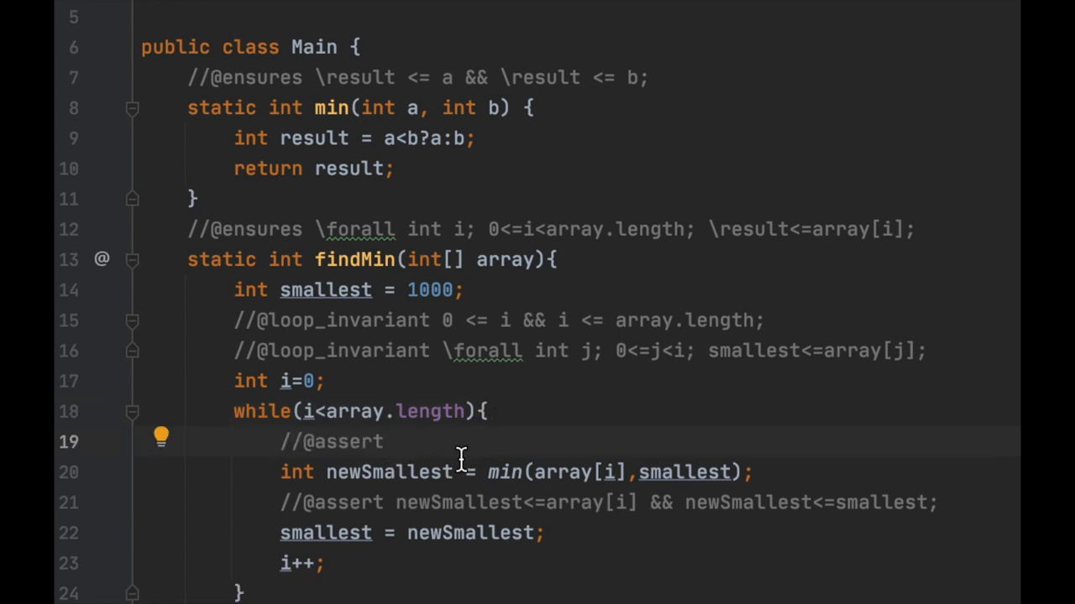
mouse_move(339, 432)
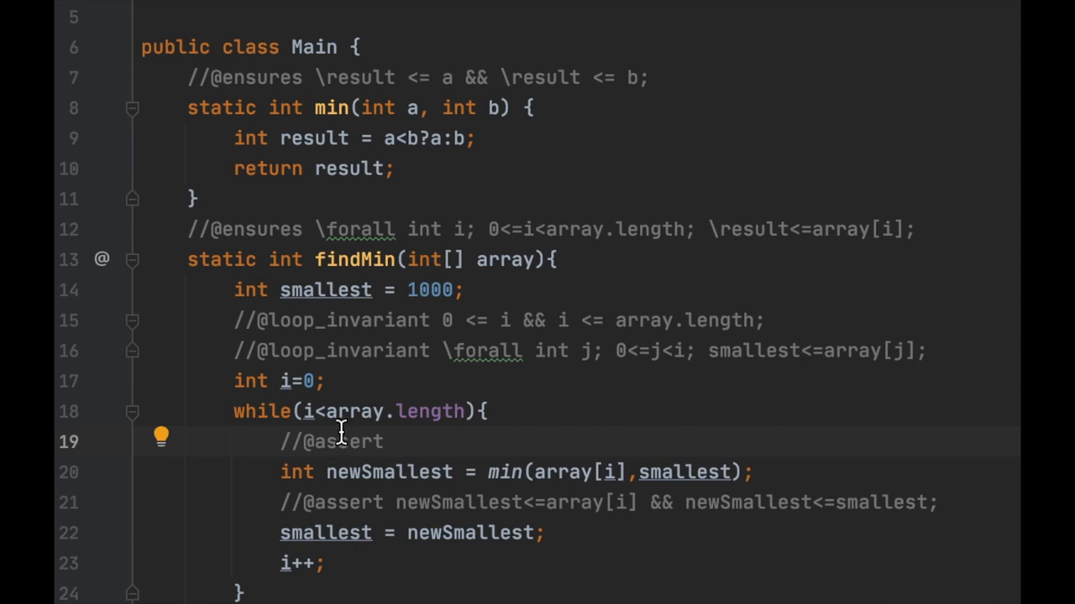
mouse_move(470, 411)
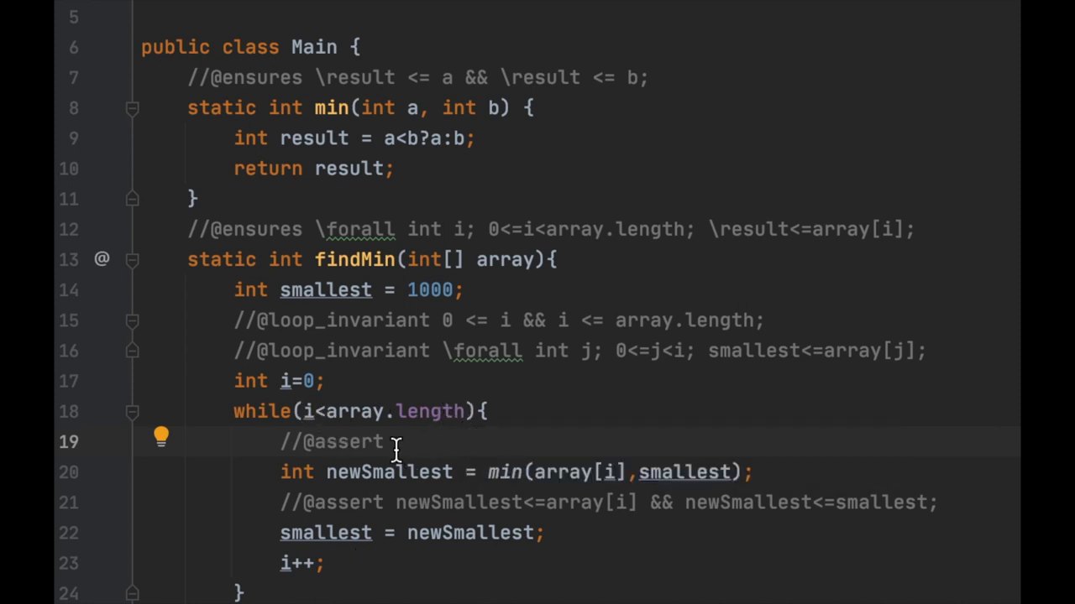
type("i<array.length")
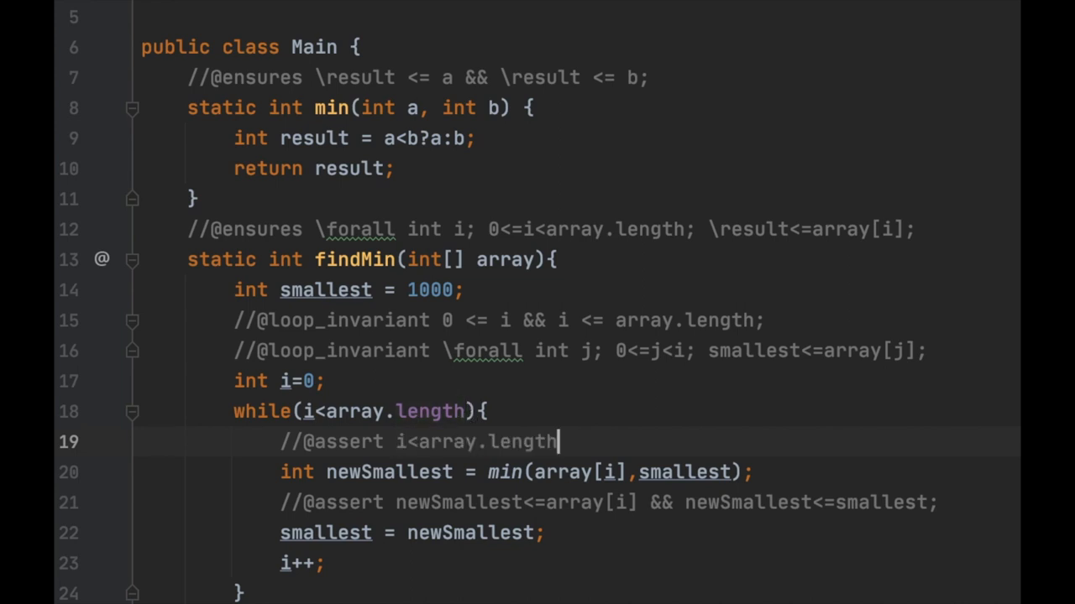
mouse_move(443, 344)
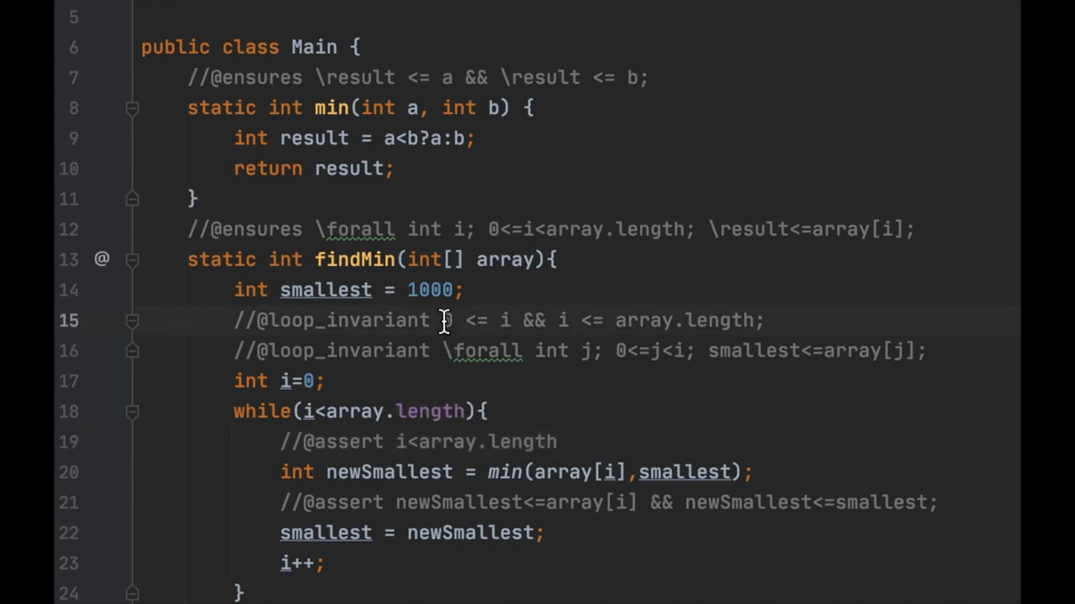
type("&& 0 <= i && i <= array.length;")
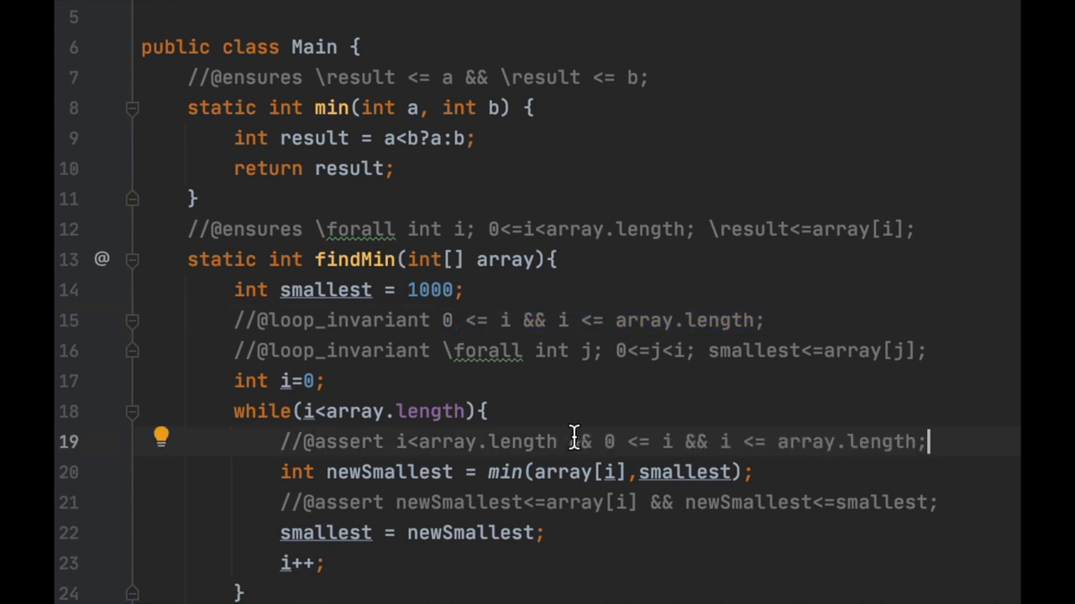
mouse_move(546, 443)
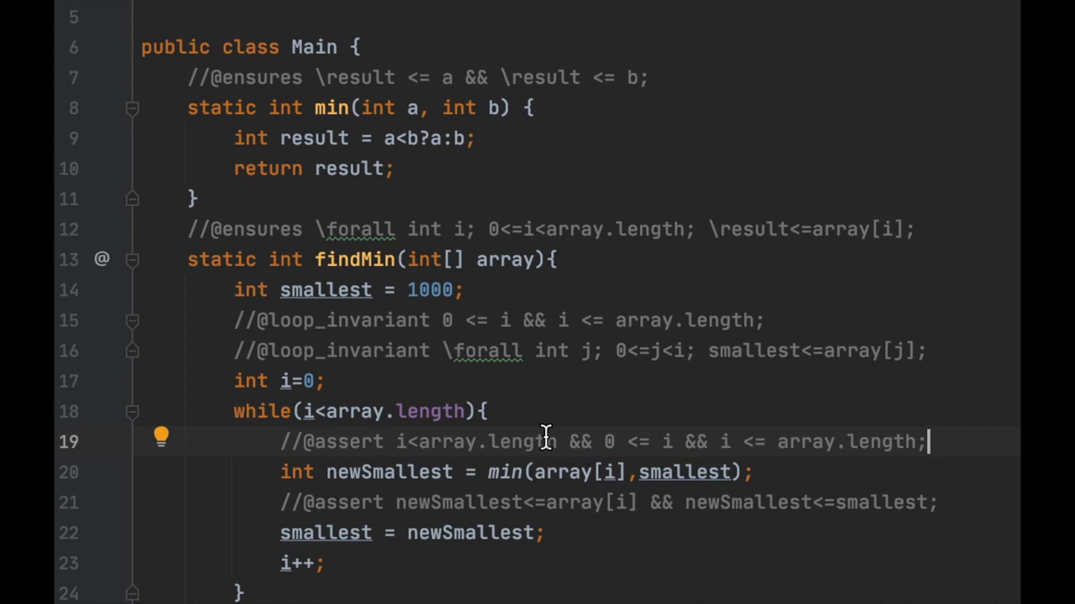
mouse_move(538, 440)
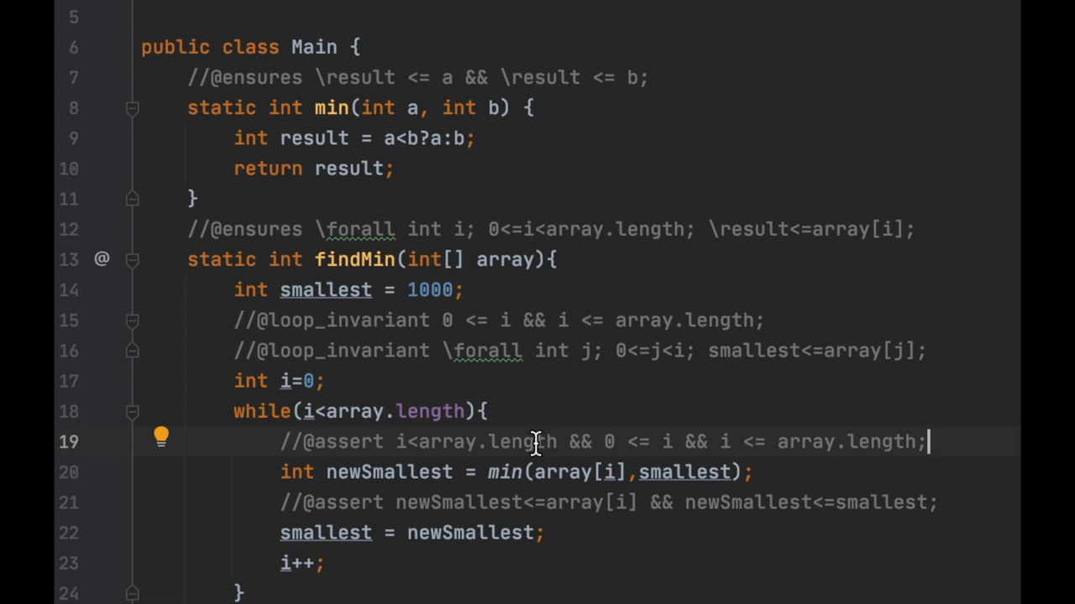
mouse_move(416, 450)
type("//@assert 0 <= i && i <= array.length;")
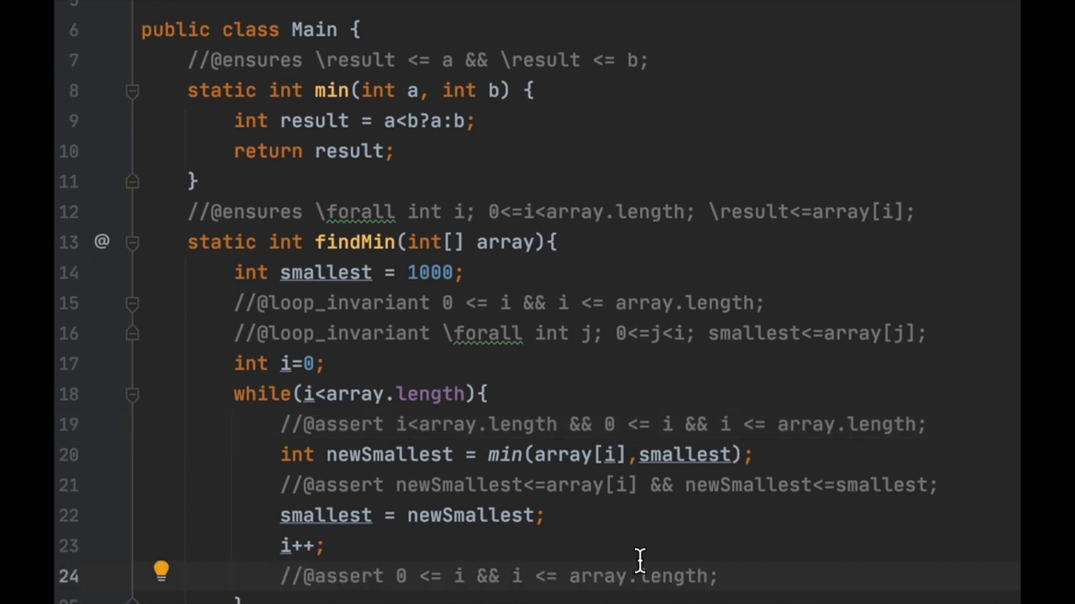
mouse_move(546, 591)
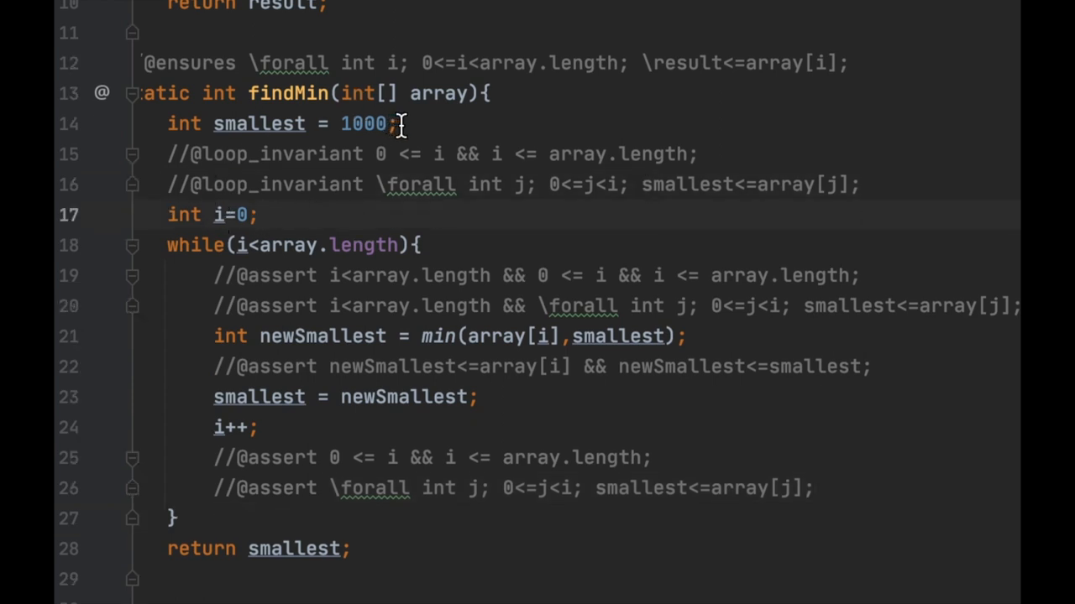
mouse_move(418, 155)
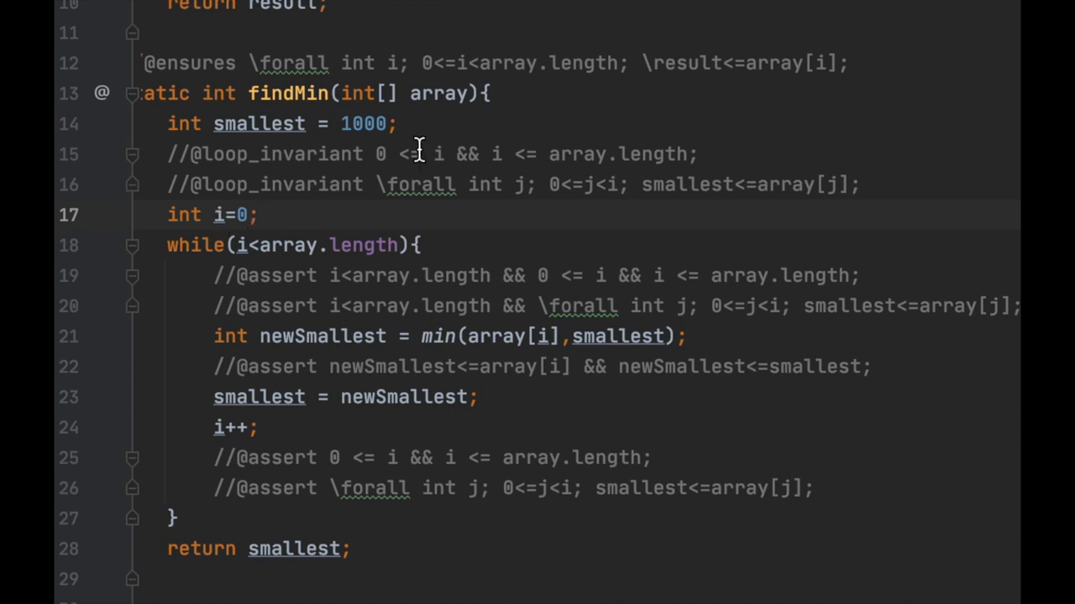